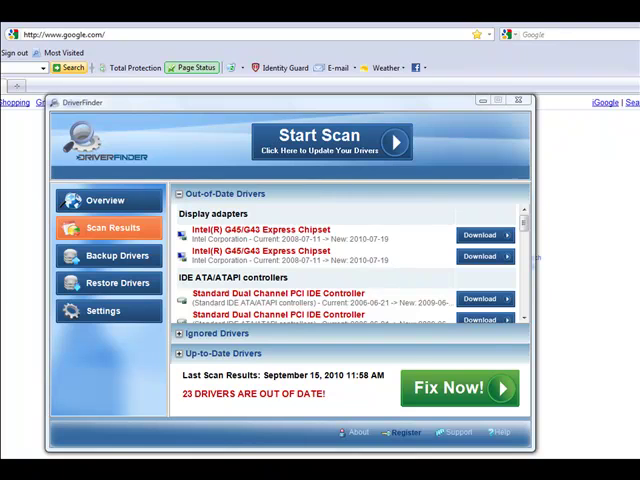
mouse_move(286, 240)
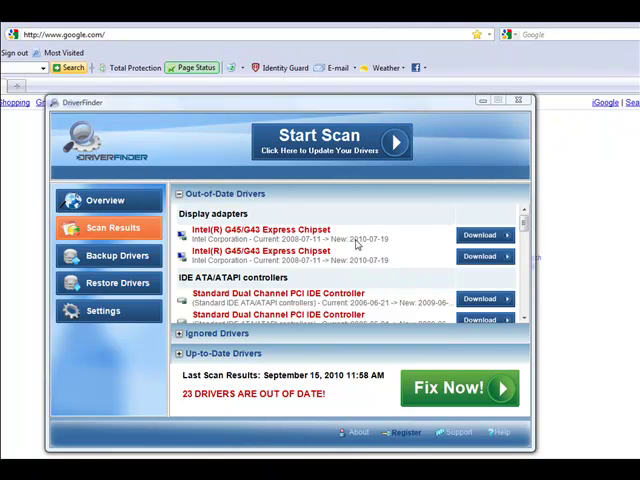
mouse_move(628, 396)
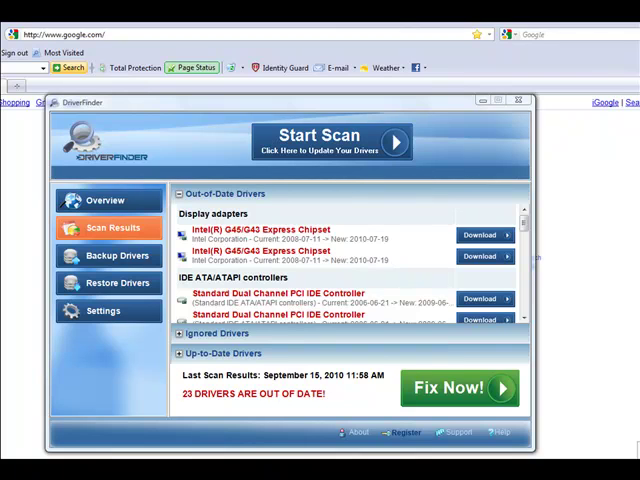
click(520, 100)
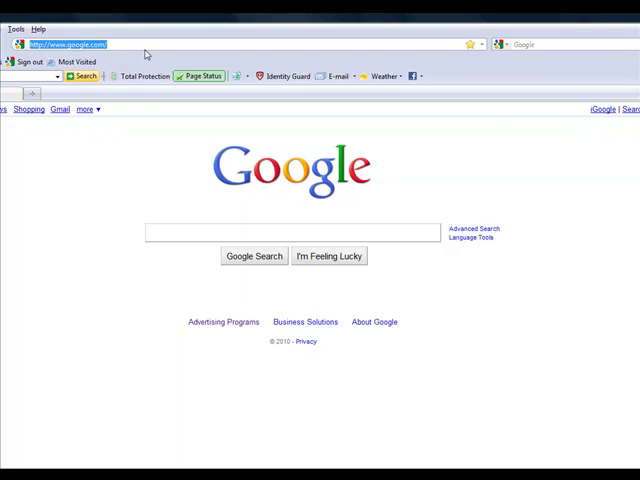
text(www)
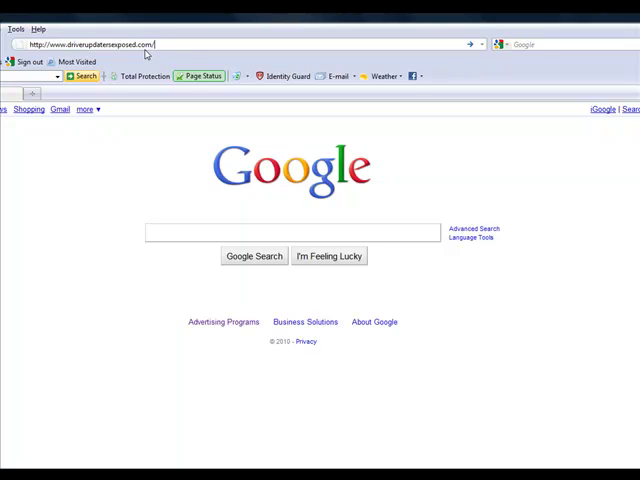
key(Return)
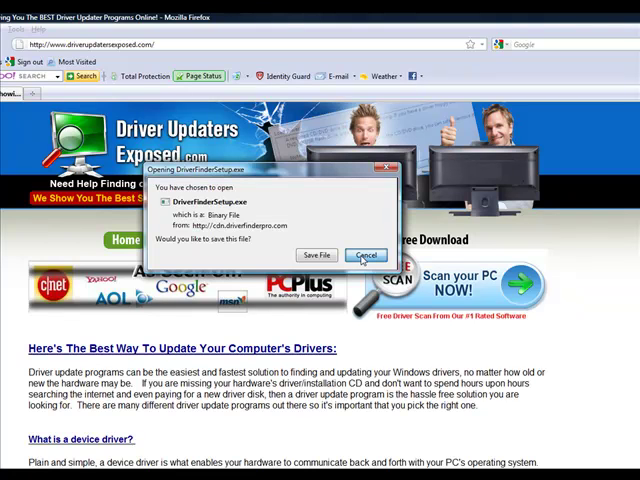
click(364, 256)
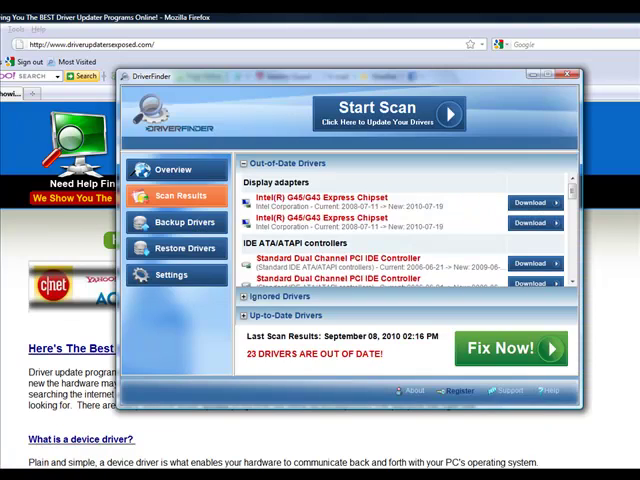
click(176, 168)
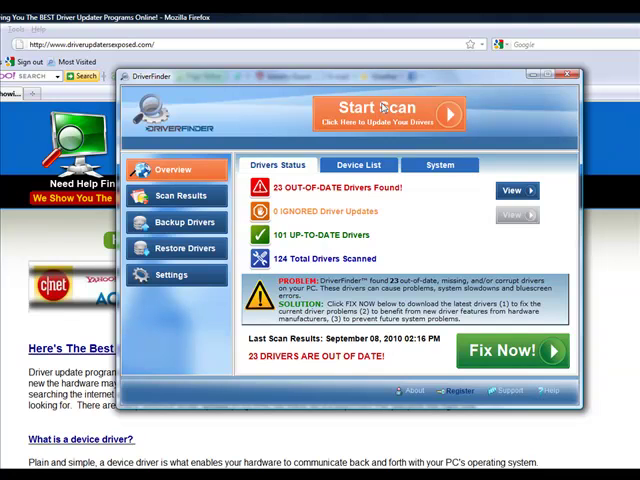
click(388, 110)
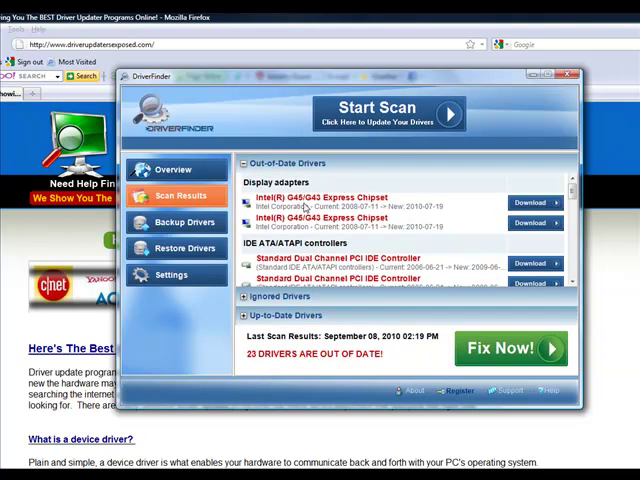
mouse_move(410, 216)
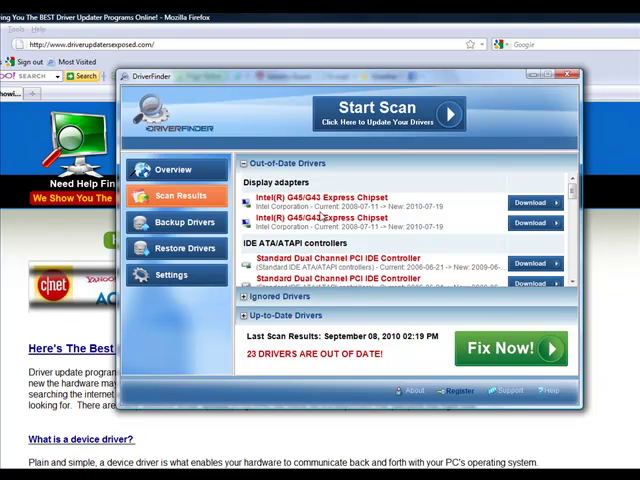
mouse_move(436, 218)
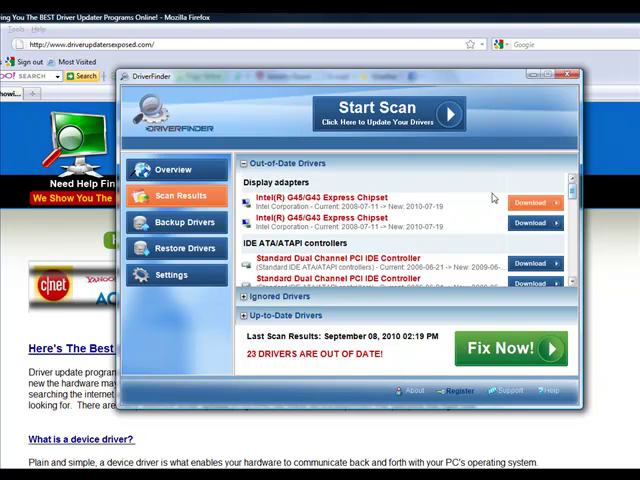
click(176, 168)
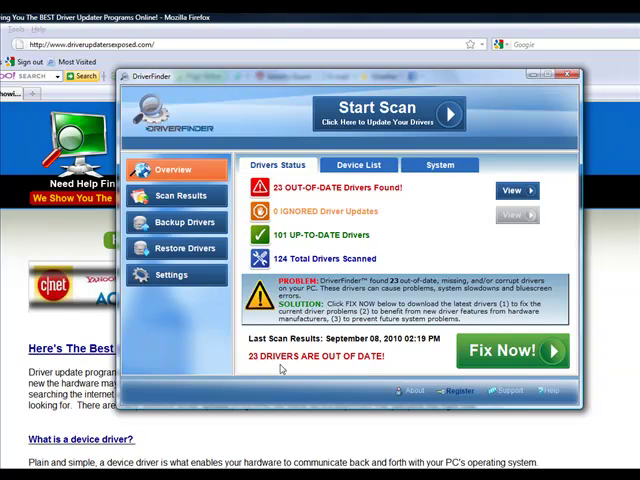
mouse_move(284, 240)
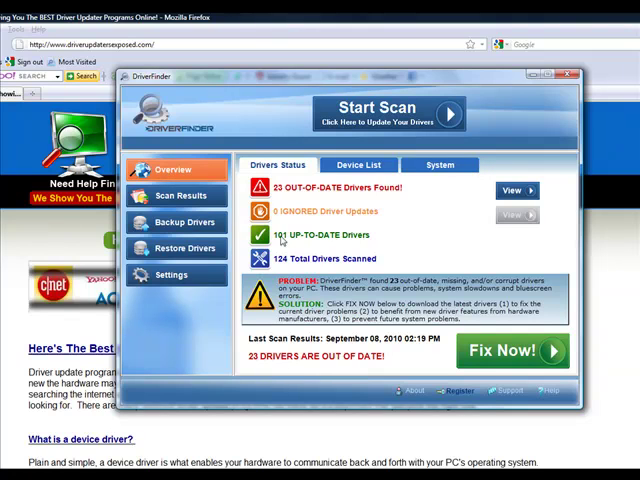
mouse_move(278, 252)
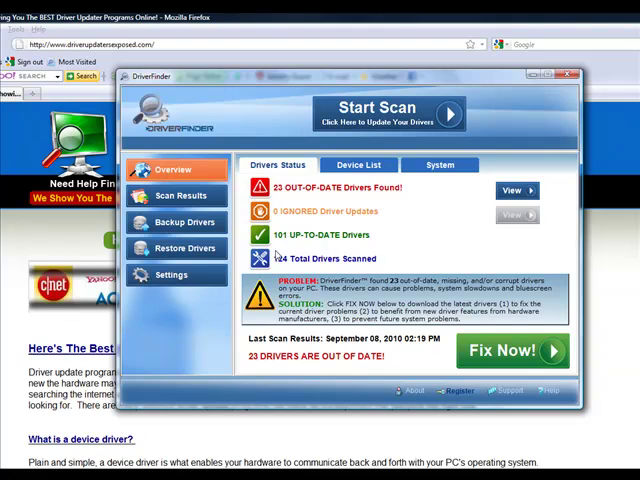
mouse_move(342, 224)
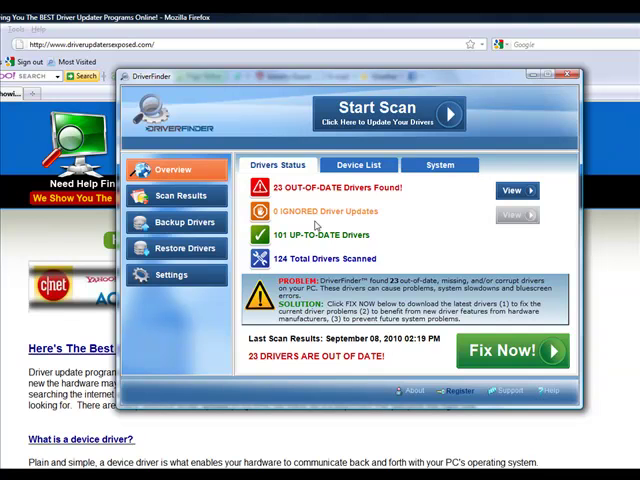
click(188, 196)
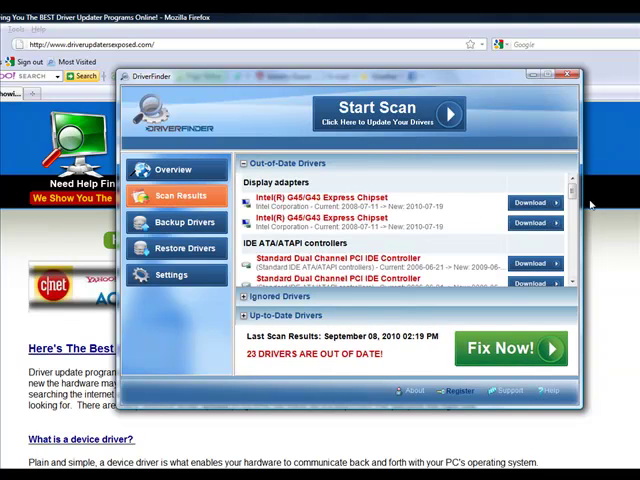
Scroll through the out-of-date drivers list and return to the top.
scroll(down, 3)
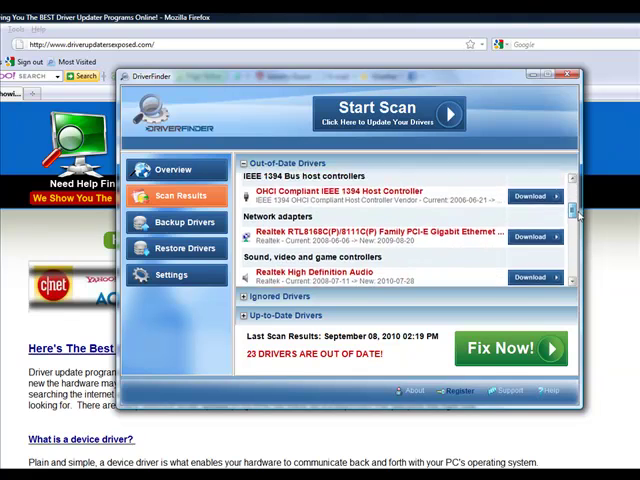
scroll(down, 3)
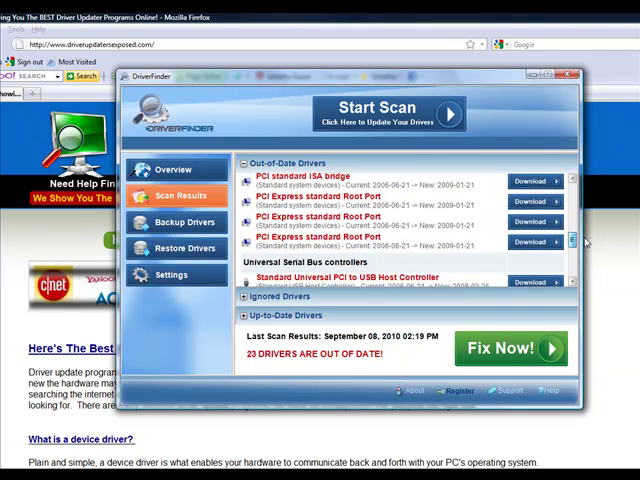
scroll(up, 3)
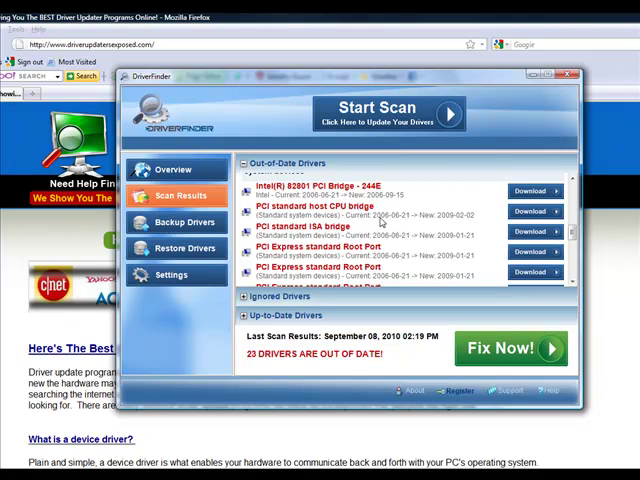
mouse_move(388, 222)
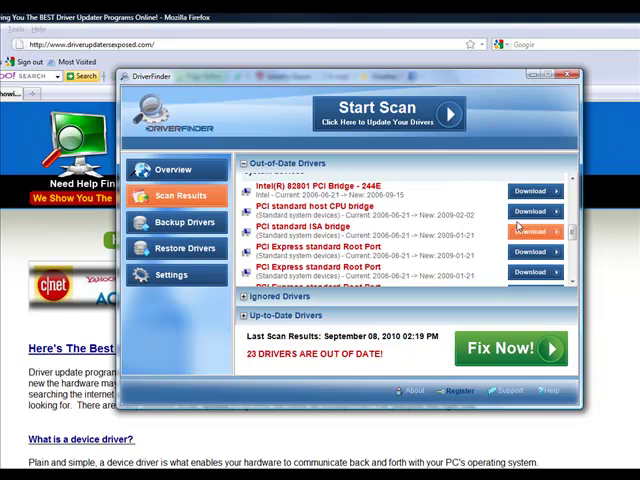
scroll(down, 3)
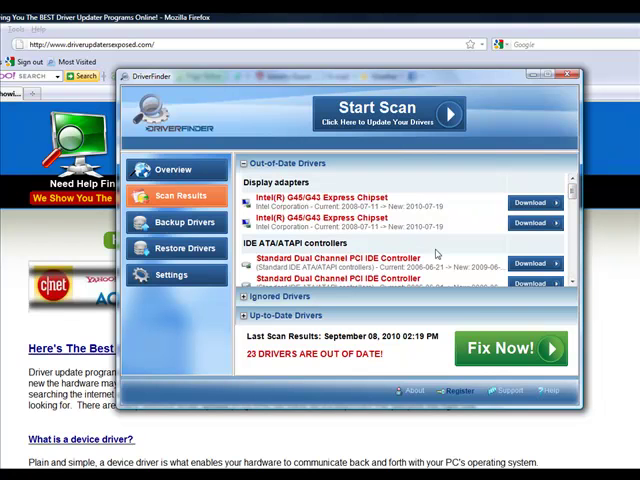
mouse_move(252, 368)
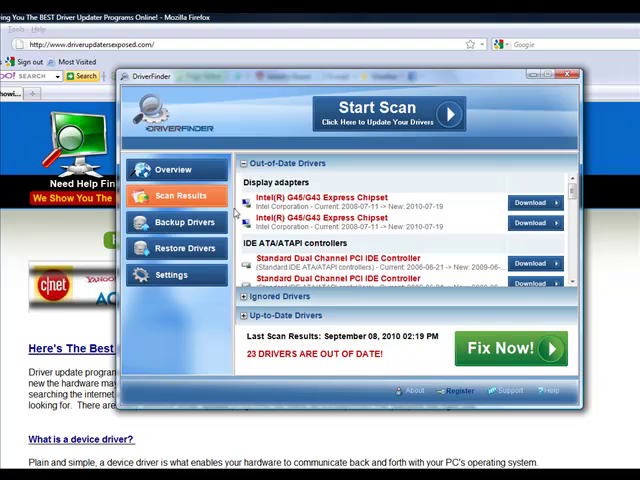
View the Overview of 23 out-of-date drivers, then the Backup panel.
click(176, 168)
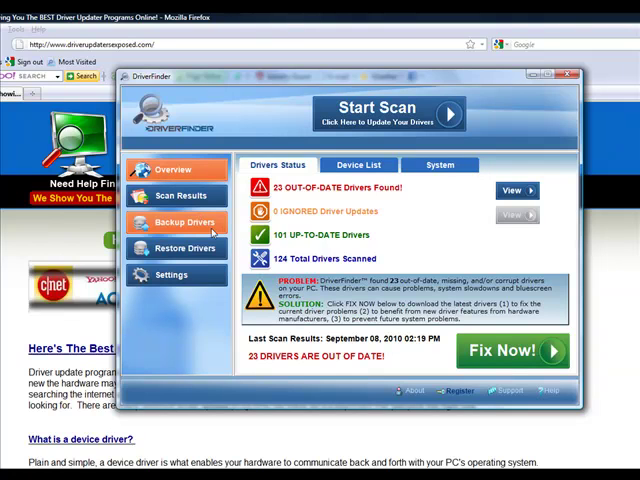
click(184, 220)
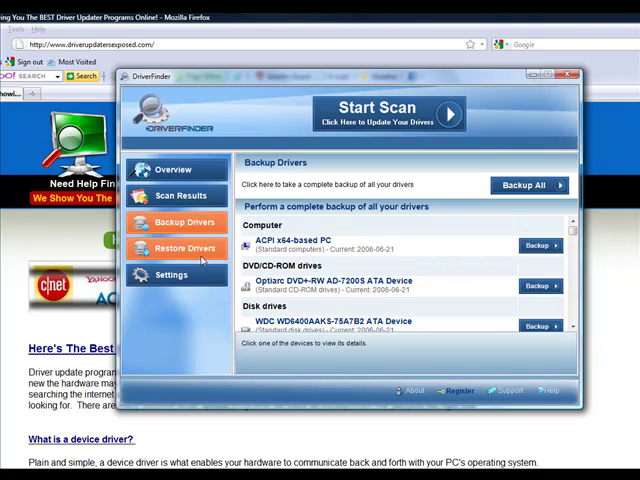
click(184, 246)
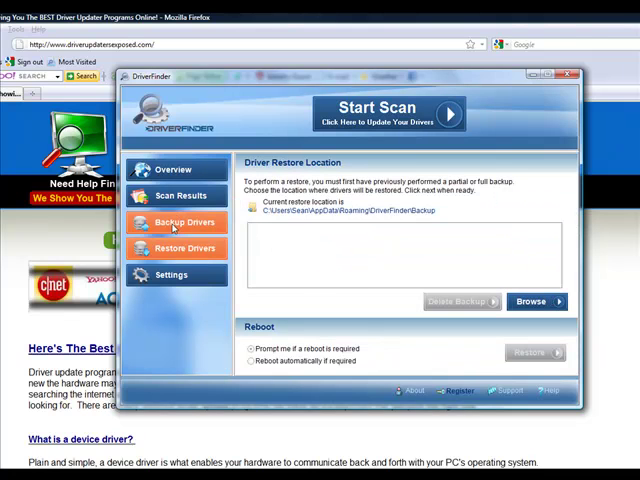
click(176, 168)
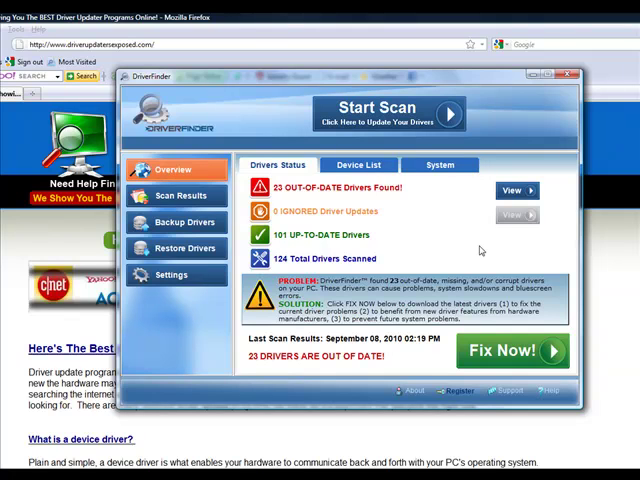
mouse_move(360, 212)
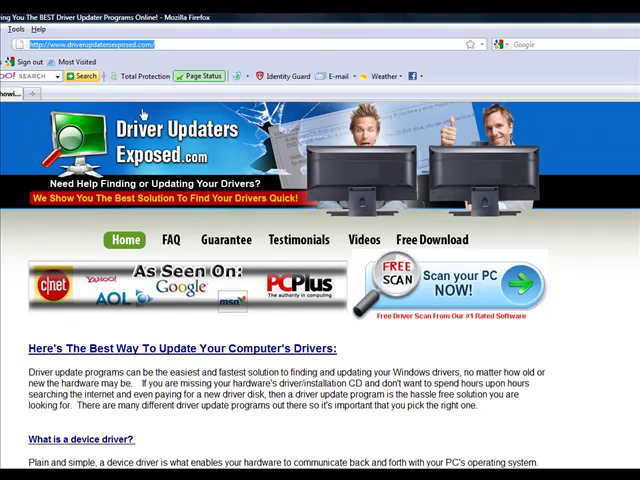
mouse_move(300, 218)
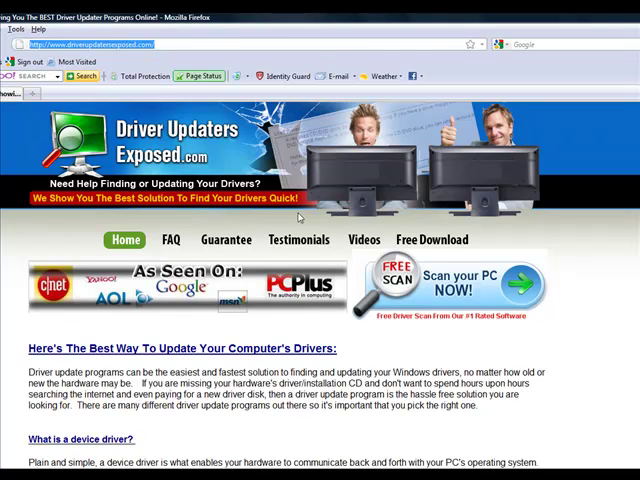